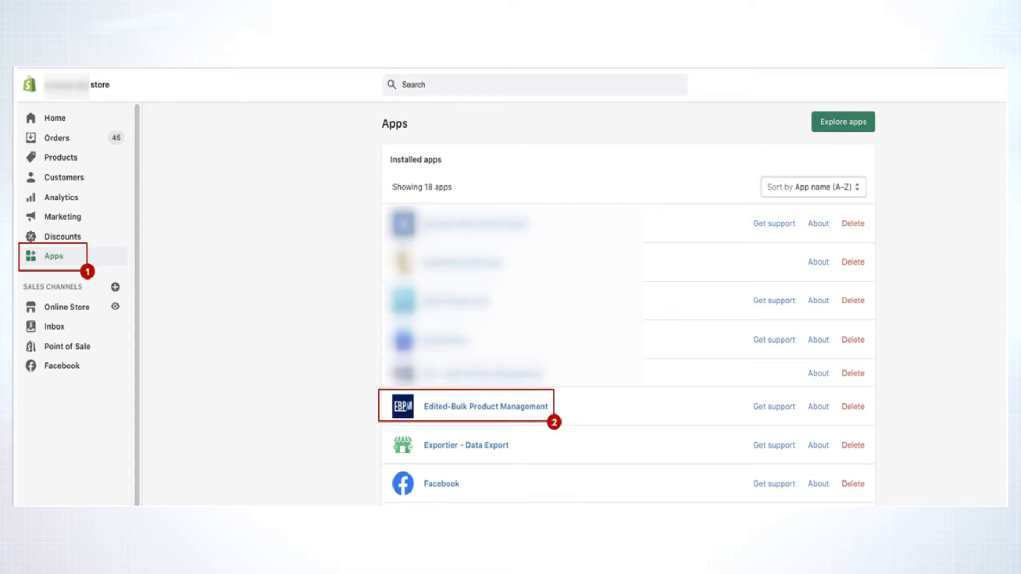
# - Launch Edited-Bulk Product Management and filter products by Collection is 'Men stuff'
pyautogui.click(485, 406)
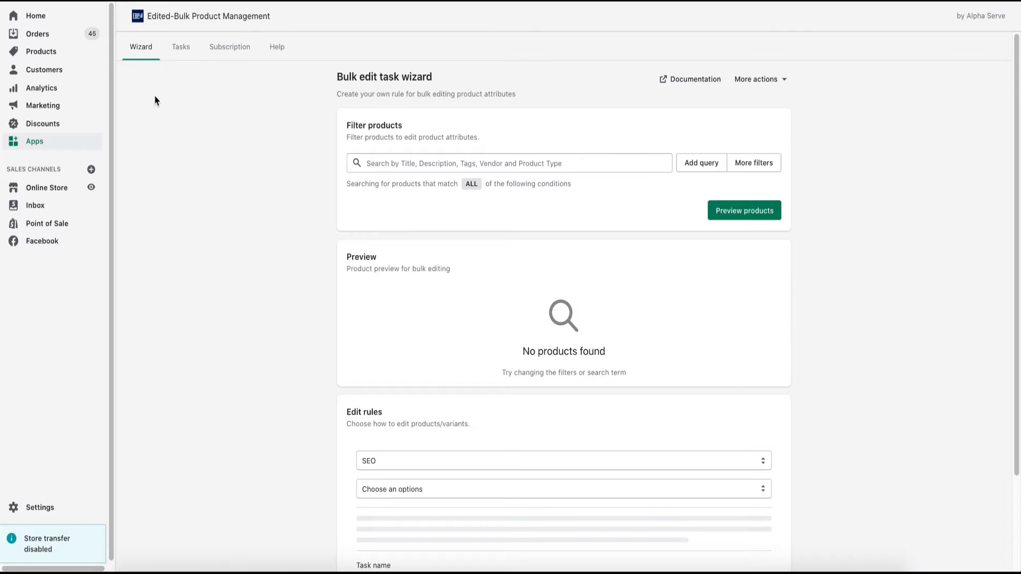
pyautogui.click(753, 163)
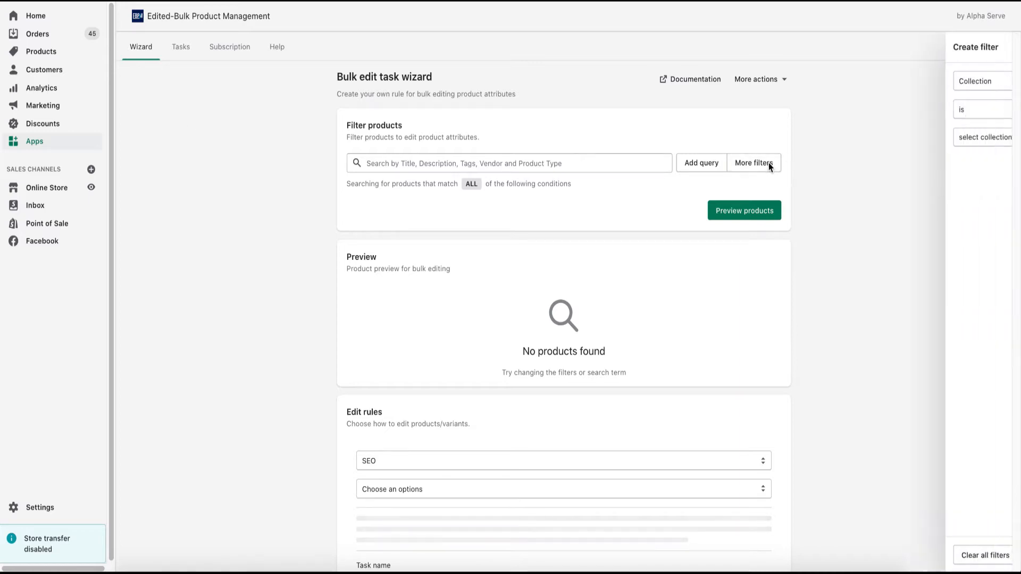
pyautogui.click(982, 137)
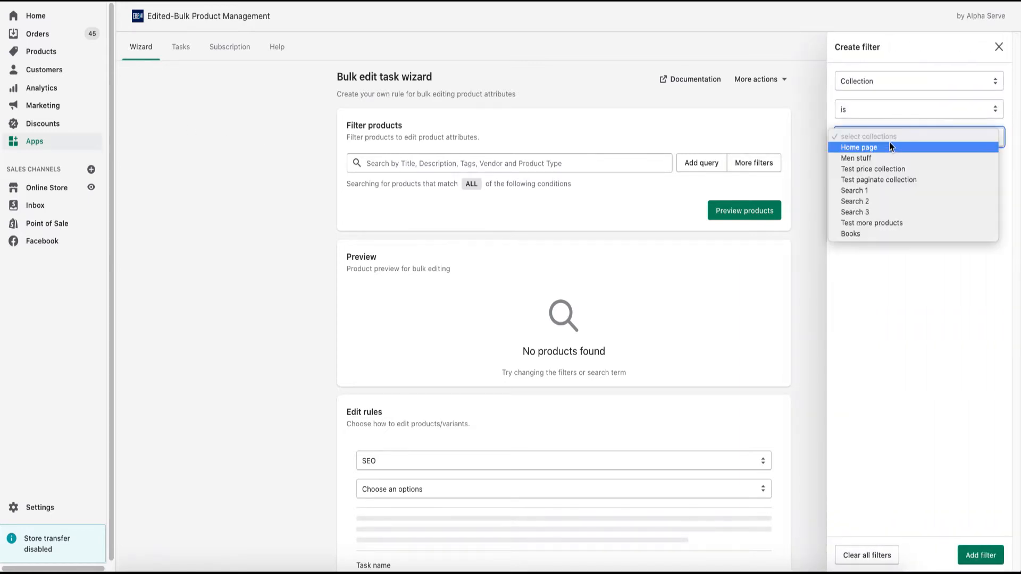
pyautogui.click(856, 157)
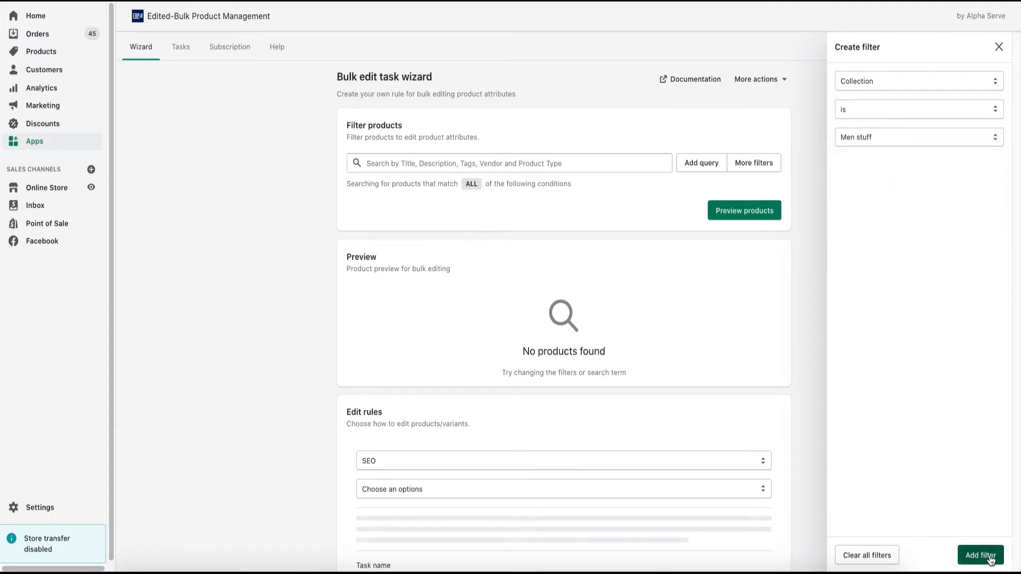
pyautogui.click(979, 555)
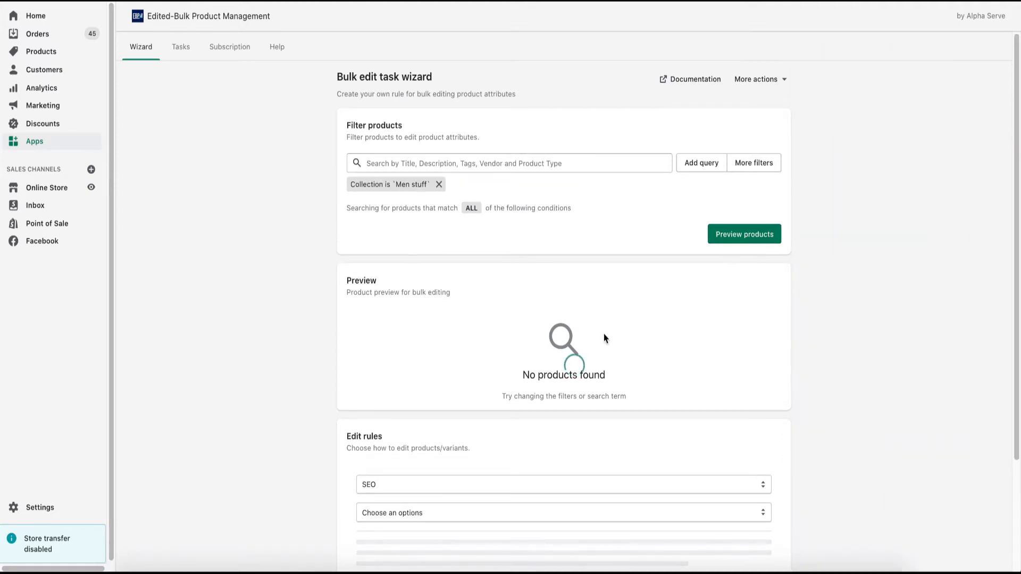
# - Preview the 12 Men stuff products and leave only Trousers selected for editing
pyautogui.click(743, 234)
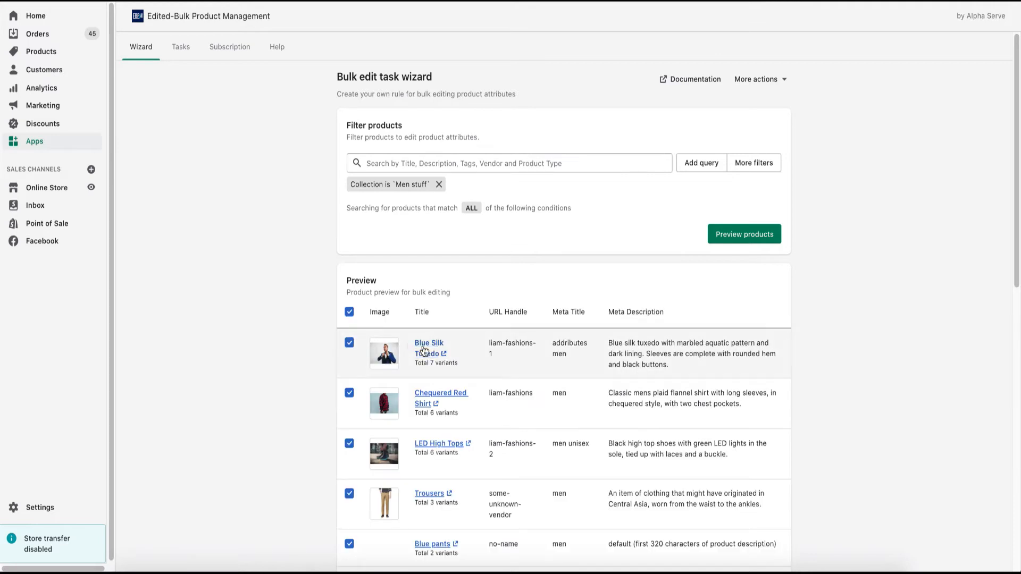
pyautogui.click(349, 311)
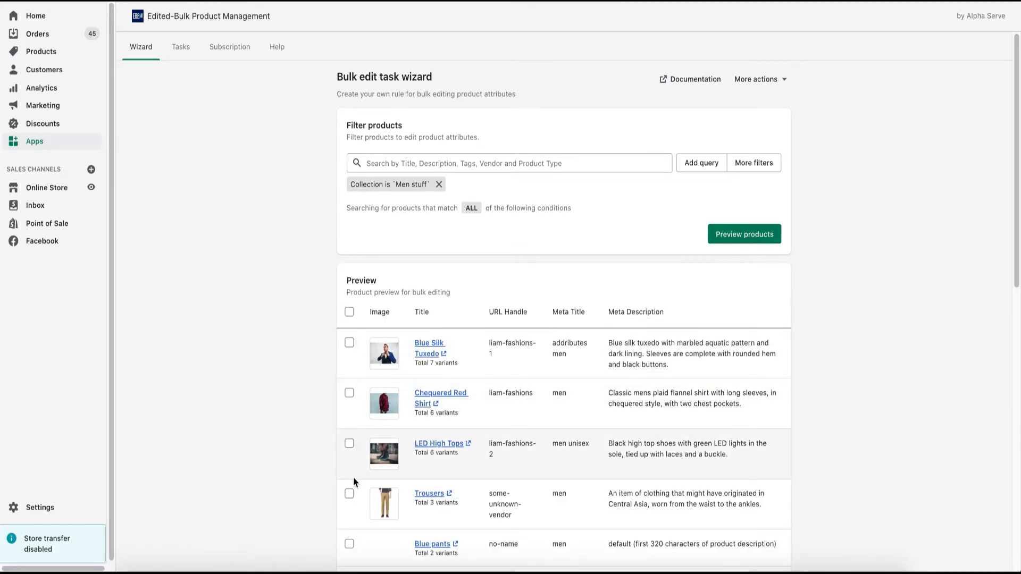
pyautogui.click(349, 493)
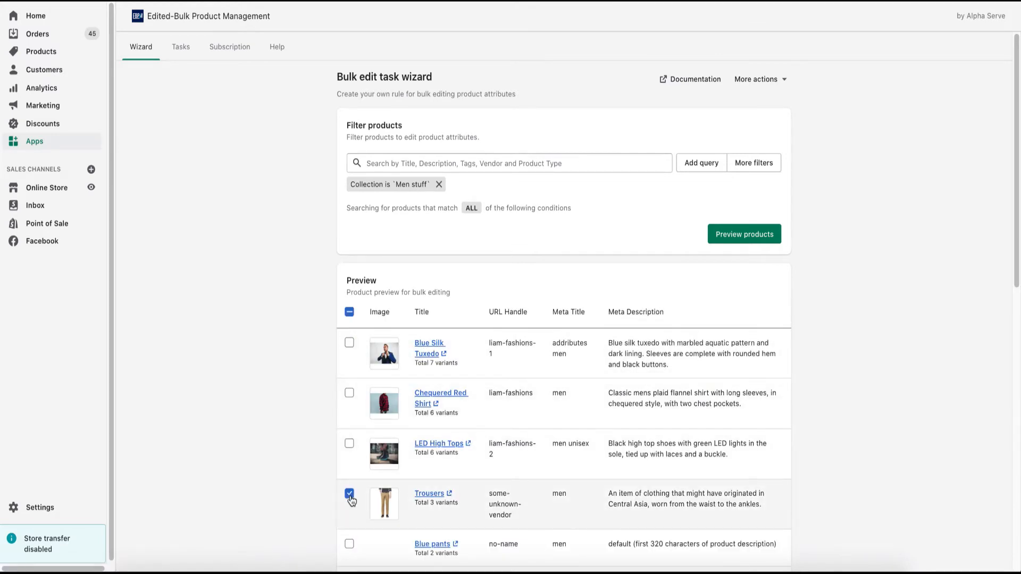
pyautogui.scroll(-3)
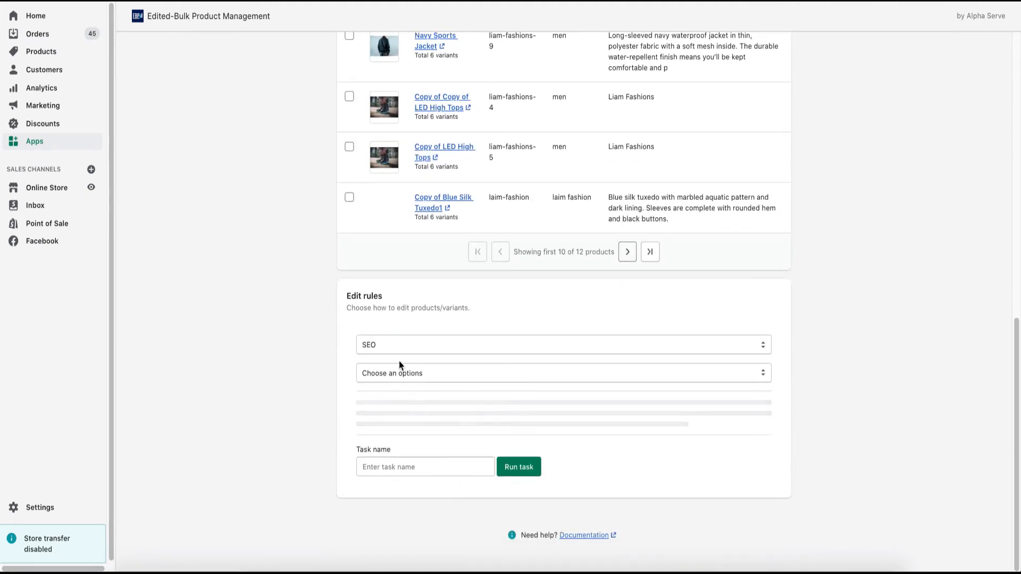
# - Set the edit rule to Price, adjusted by percentage, decreasing by 25
pyautogui.click(562, 344)
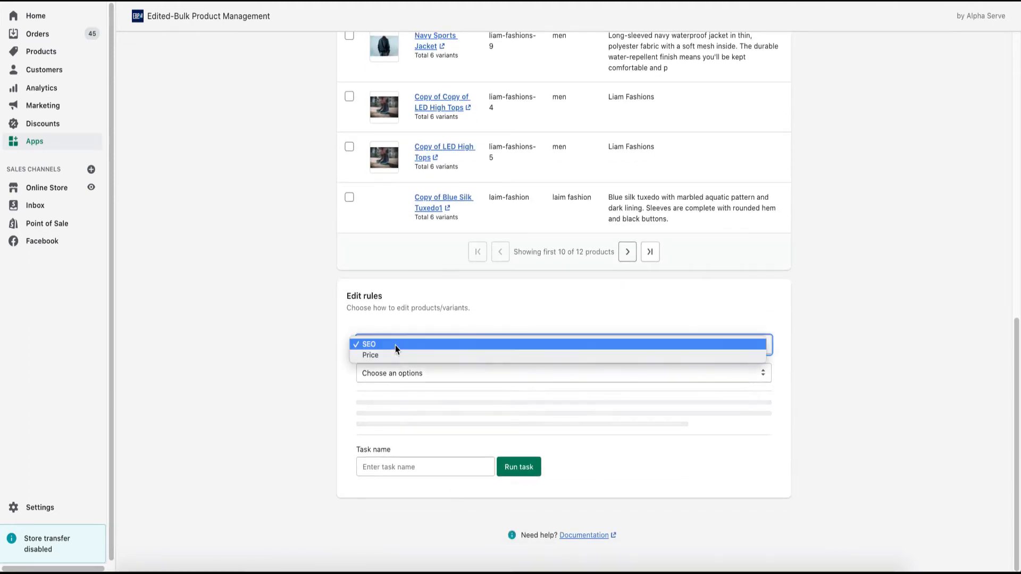
pyautogui.click(370, 355)
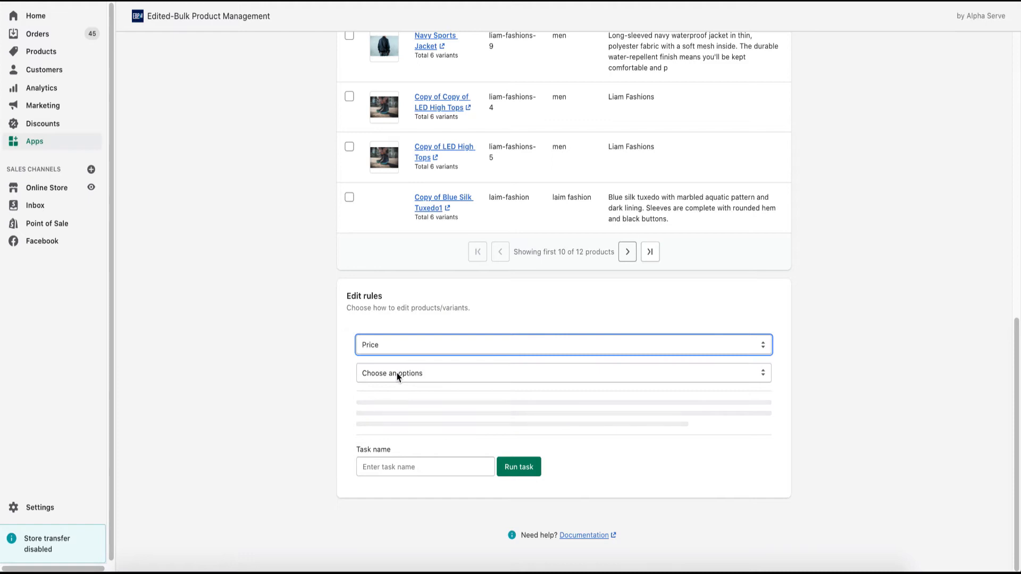
pyautogui.click(562, 372)
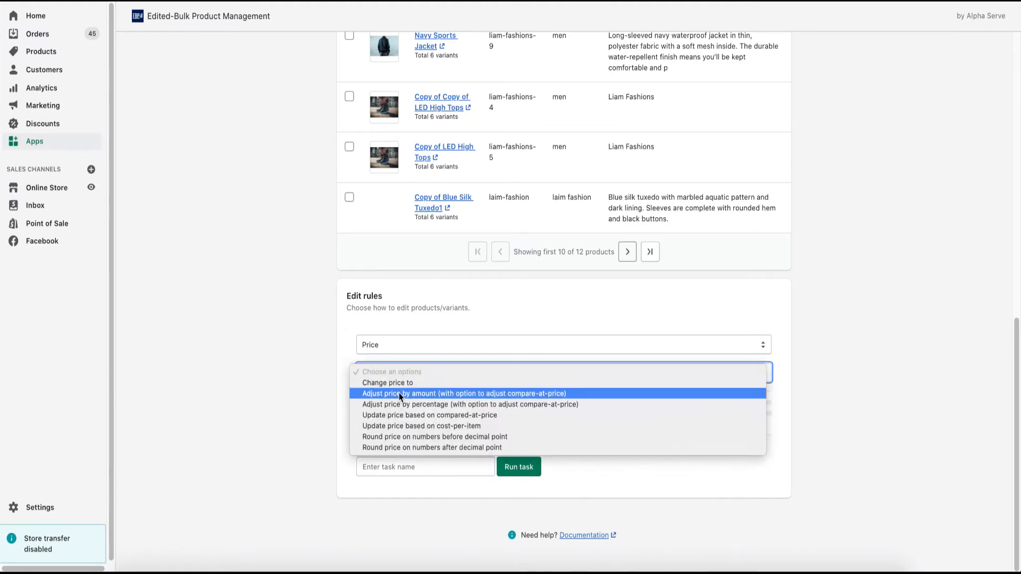
pyautogui.click(470, 404)
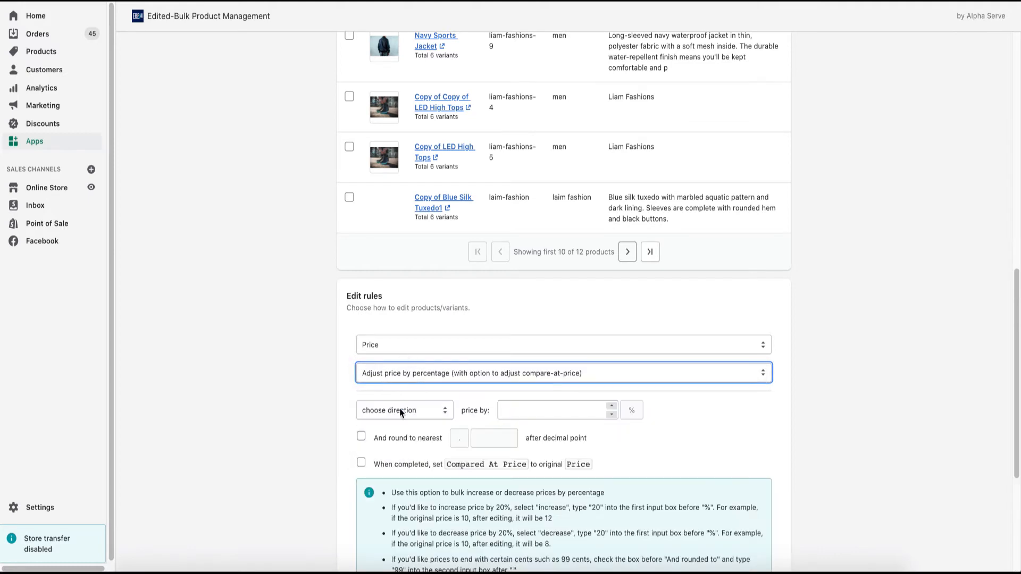
pyautogui.click(403, 409)
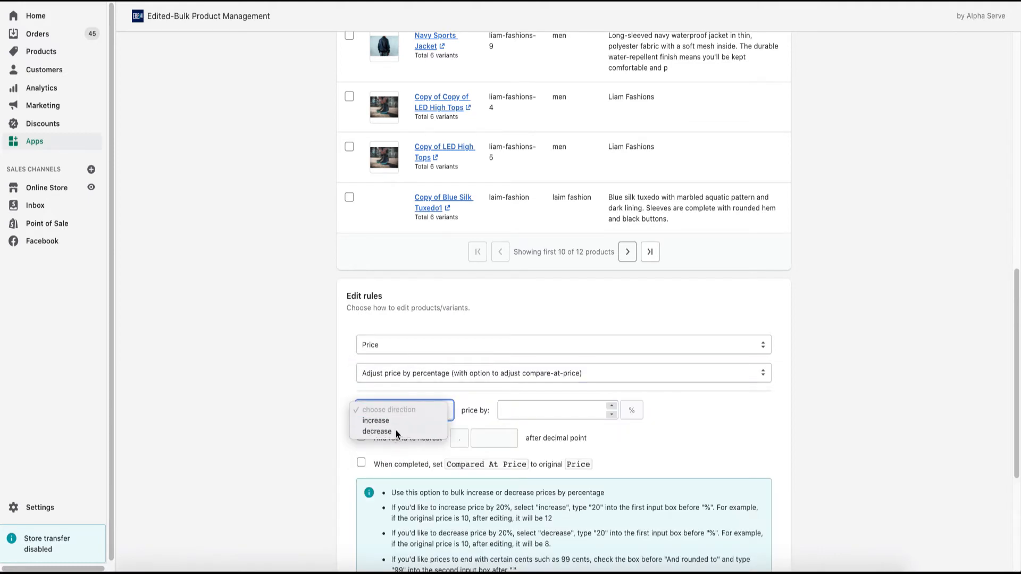
pyautogui.click(377, 430)
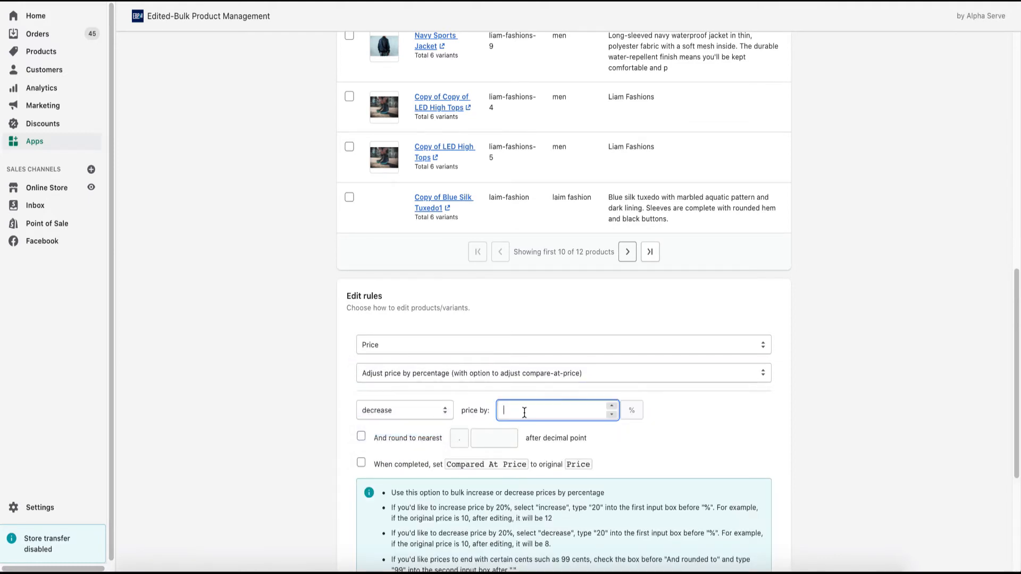
pyautogui.write('25')
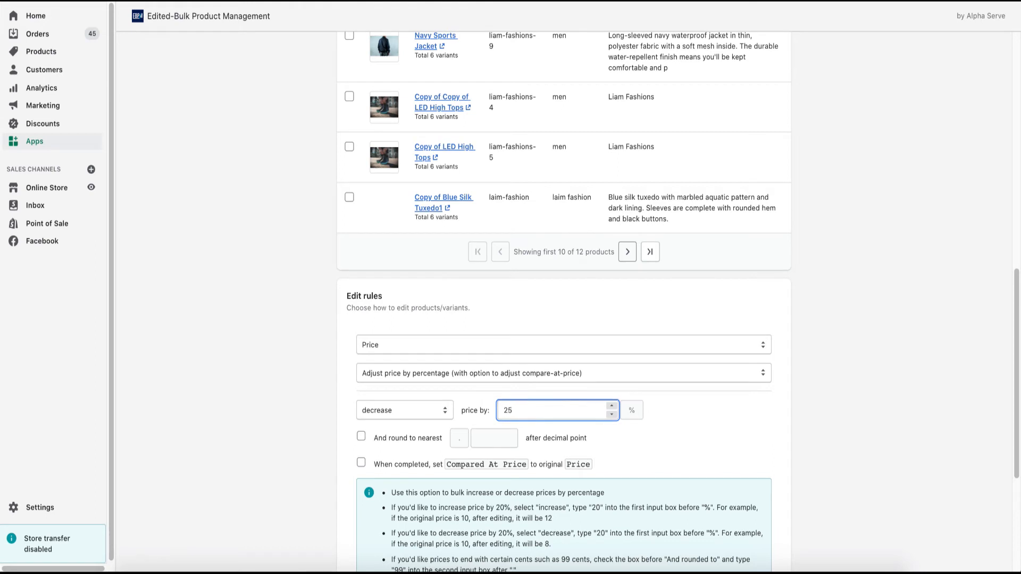
# - Enable setting compare-at price to the original price and run the task
pyautogui.click(362, 408)
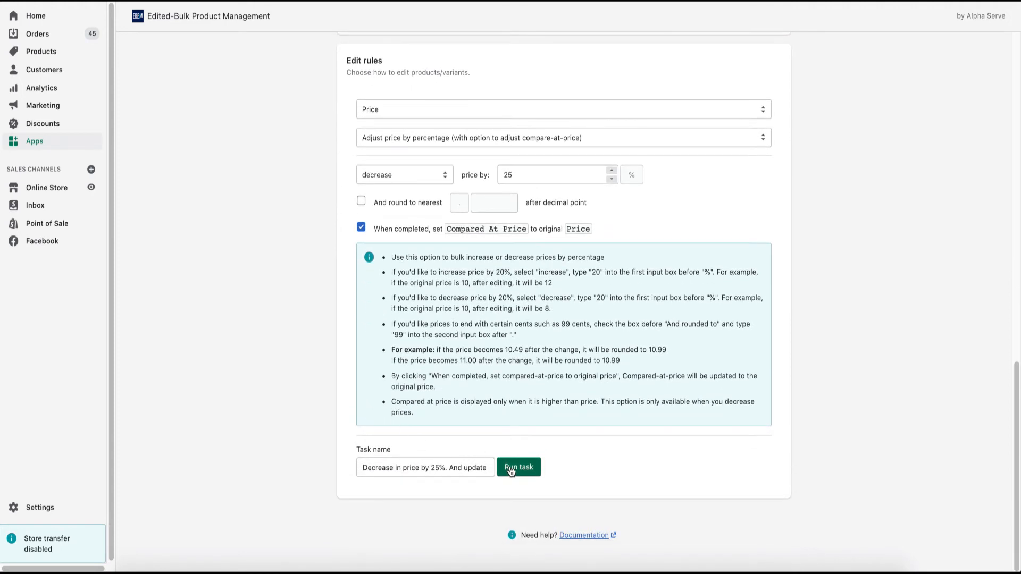
pyautogui.click(518, 468)
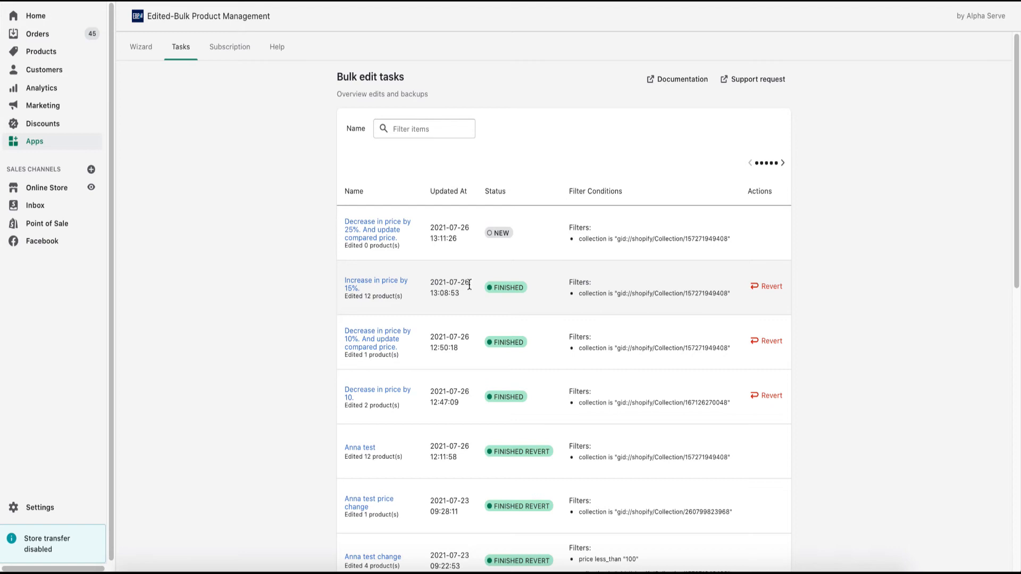
pyautogui.moveTo(538, 241)
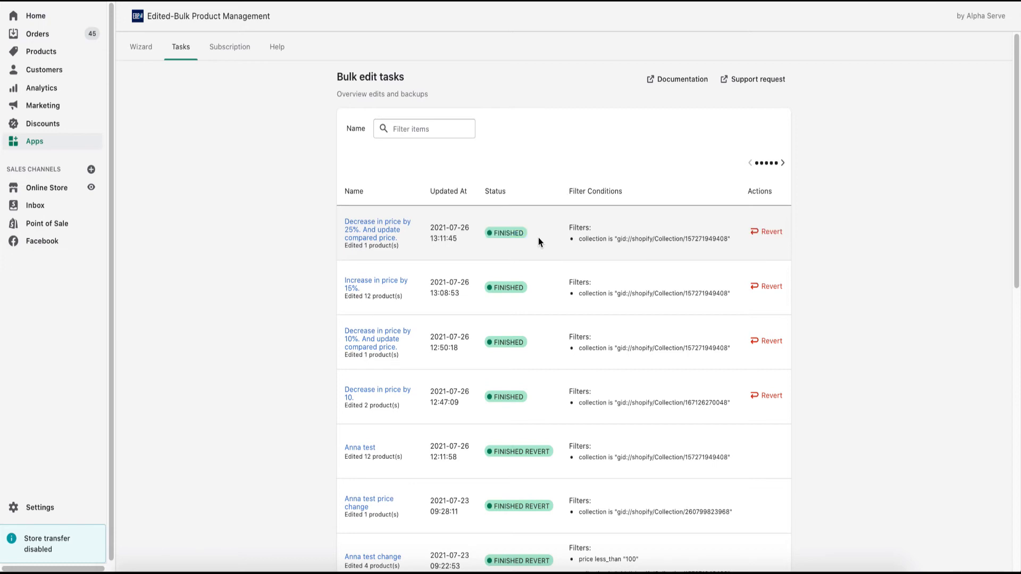
# - View the finished task's edited products, with Trousers now priced 50.715 instead of 67.62
pyautogui.click(377, 233)
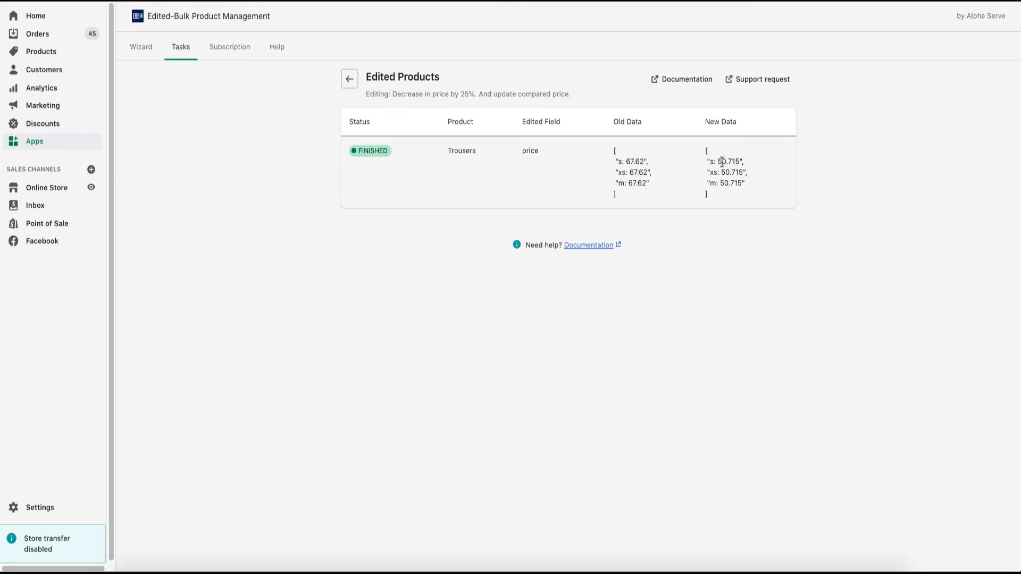
pyautogui.doubleClick(724, 162)
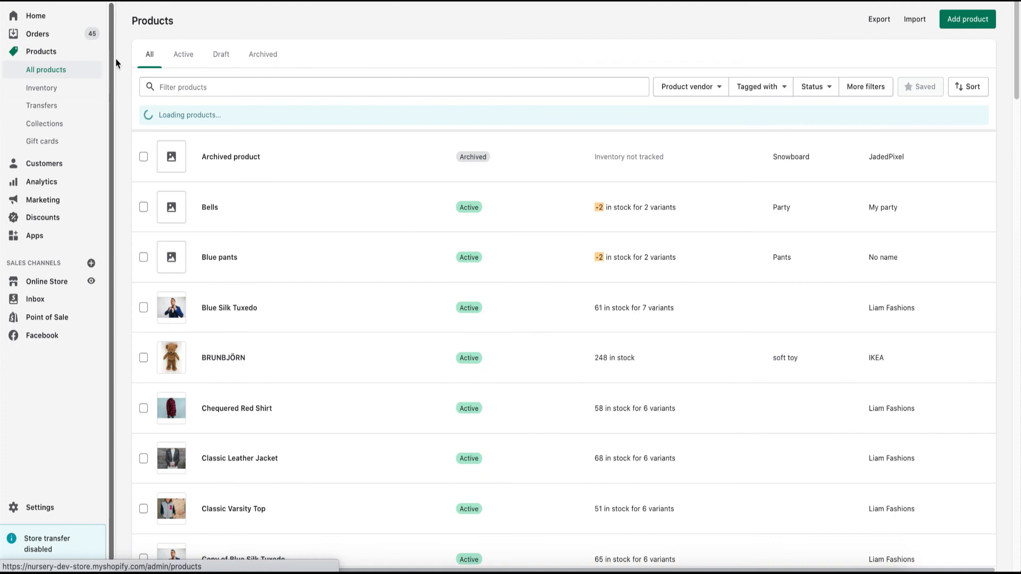
# - Filter Products by 'tr' and preview Trousers on the online store showing the sale price
pyautogui.write('trousers')
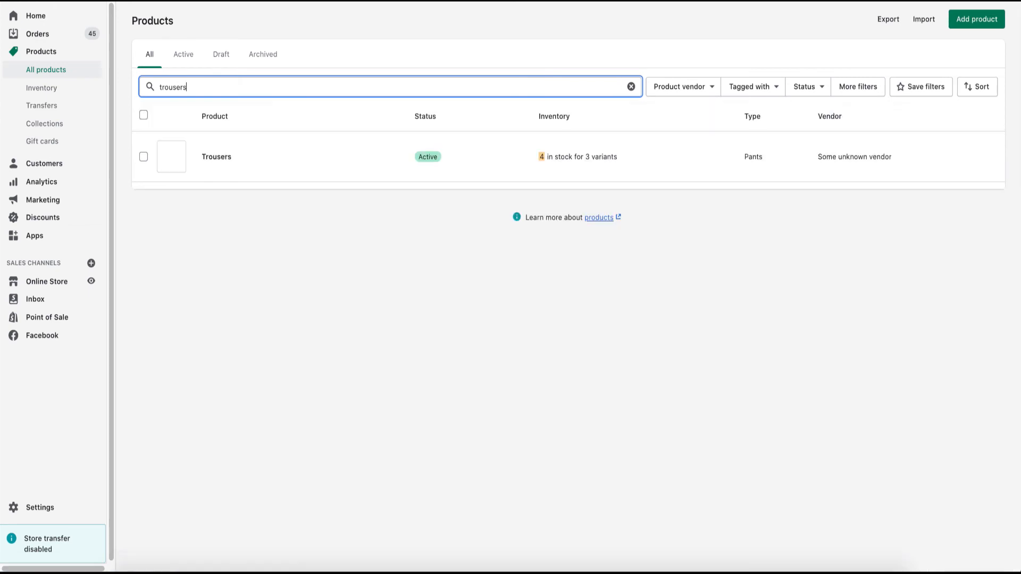
pyautogui.moveTo(237, 157)
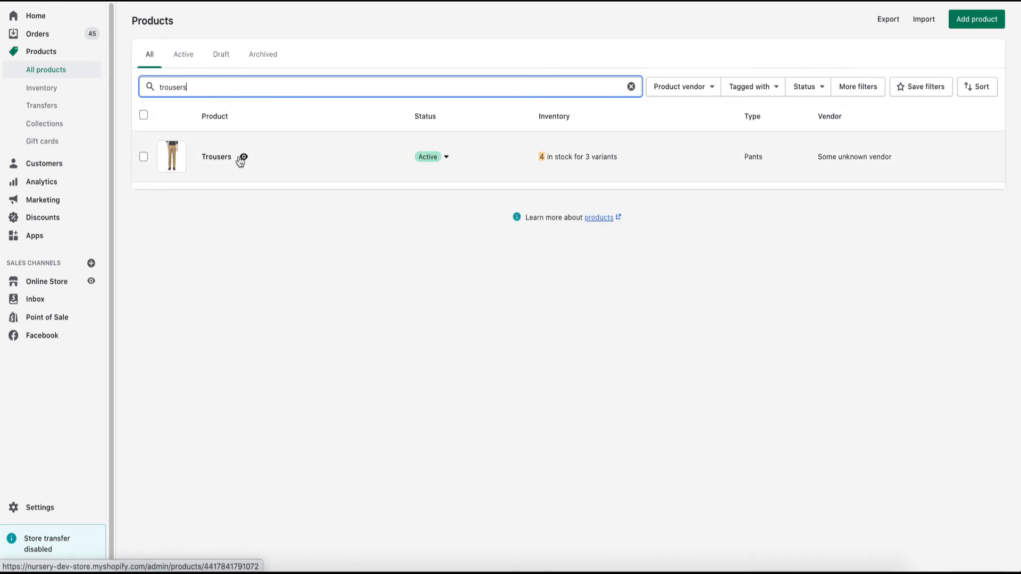
pyautogui.click(216, 156)
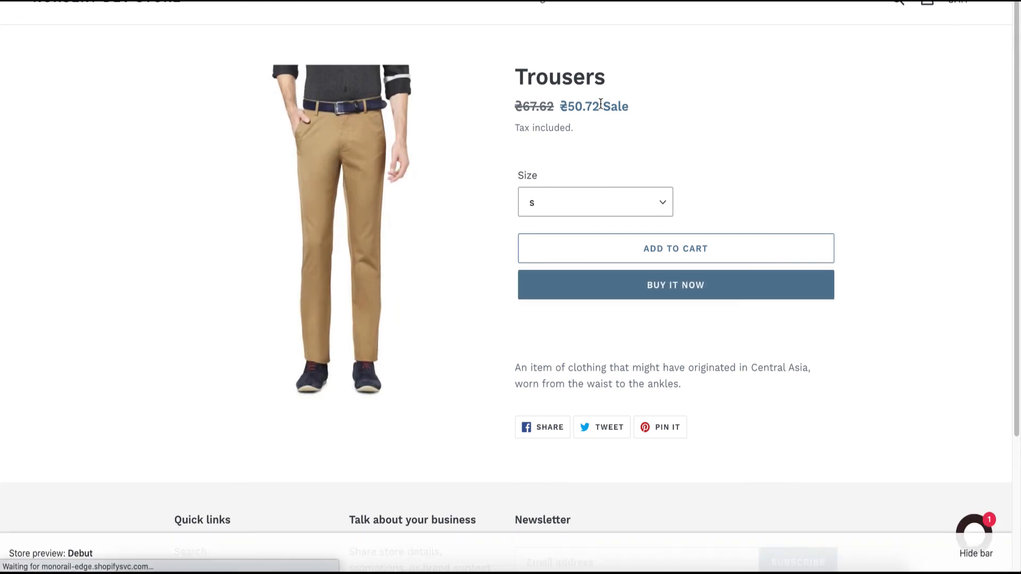
pyautogui.moveTo(556, 107); pyautogui.dragTo(628, 106)
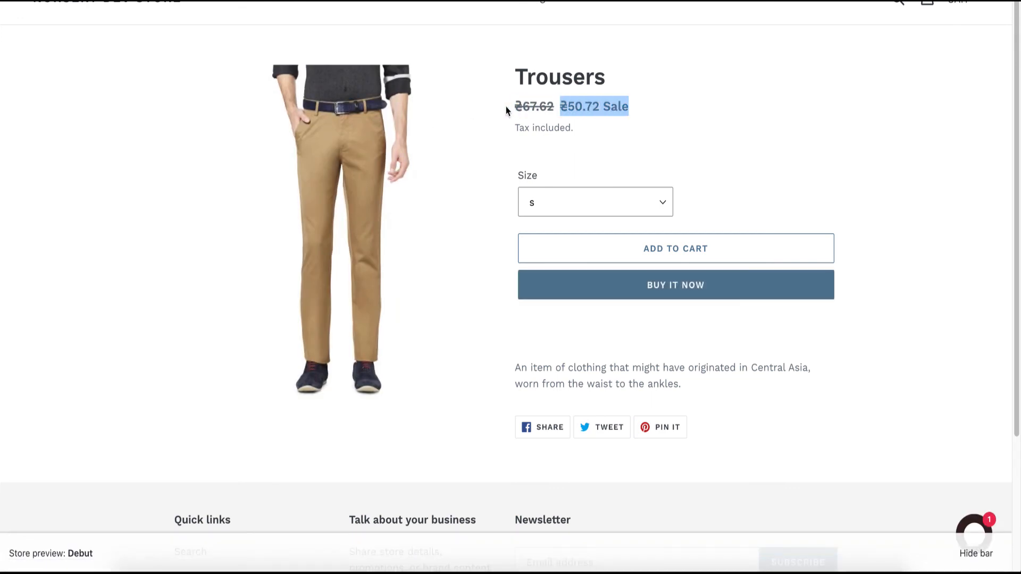